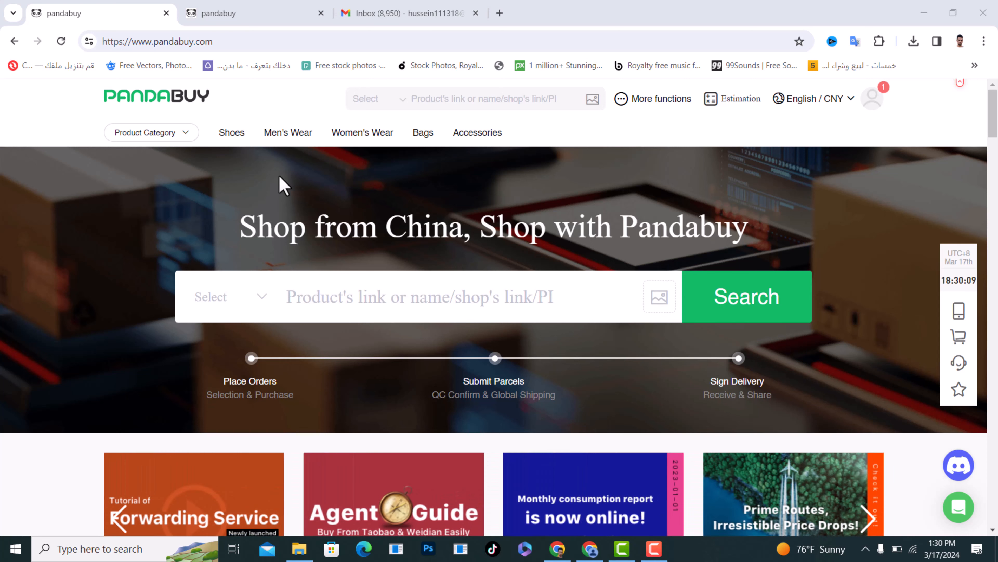
Step: Reach the order list via the account avatar's Order entry
left_click(871, 98)
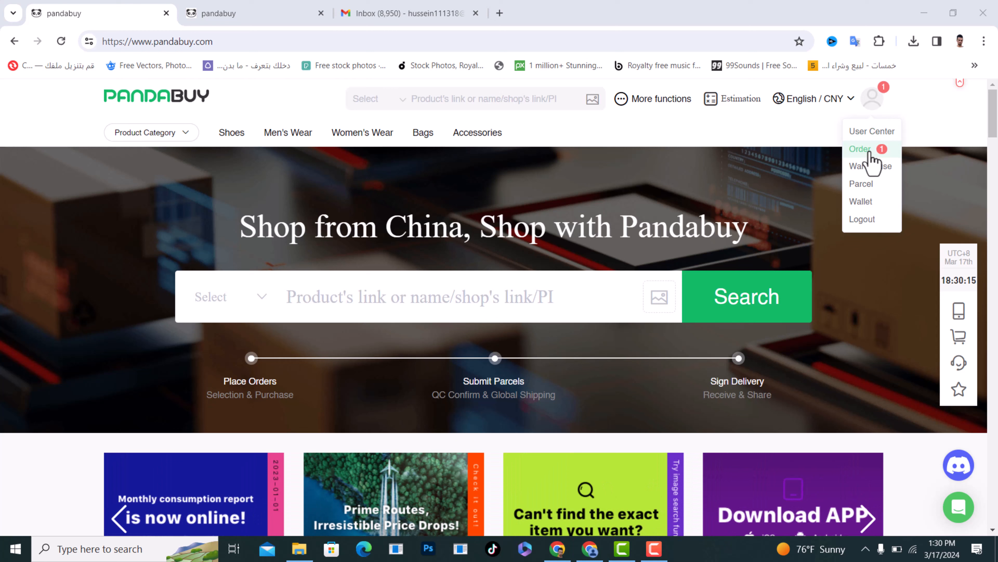
left_click(859, 150)
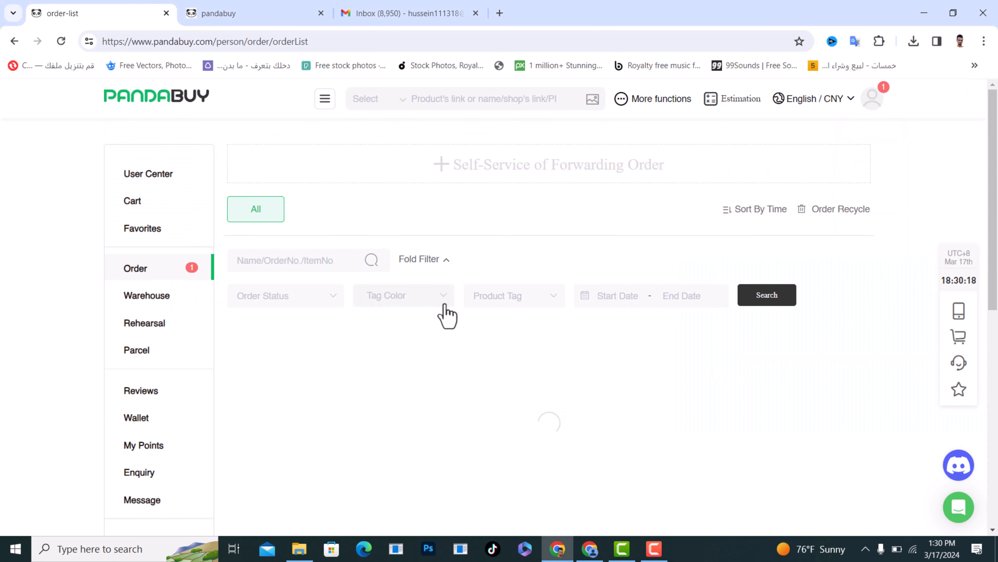
Step: Scroll to the pending Apple 15 Pro Max phone-case order and check it for action
scroll("down", 3)
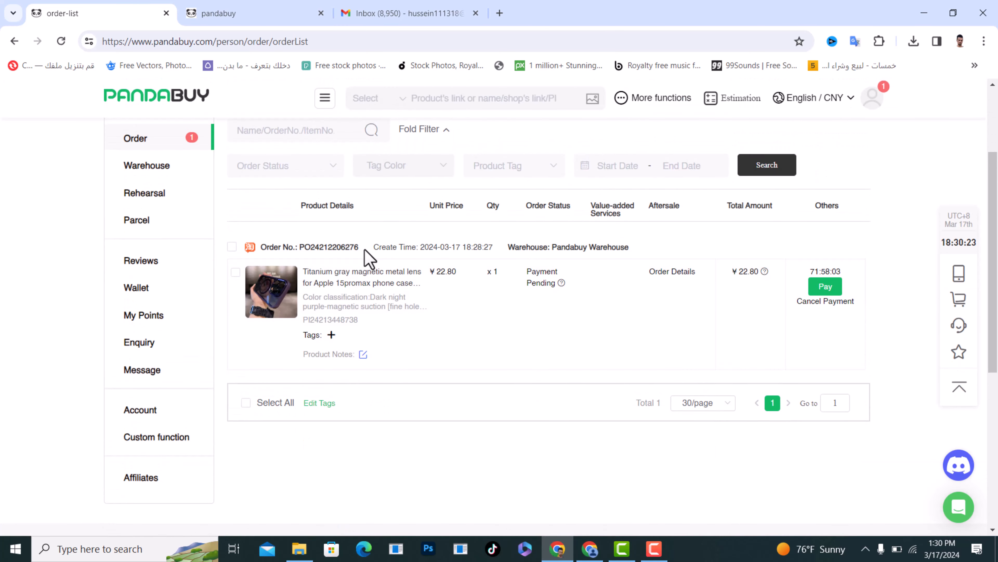
scroll("down", 3)
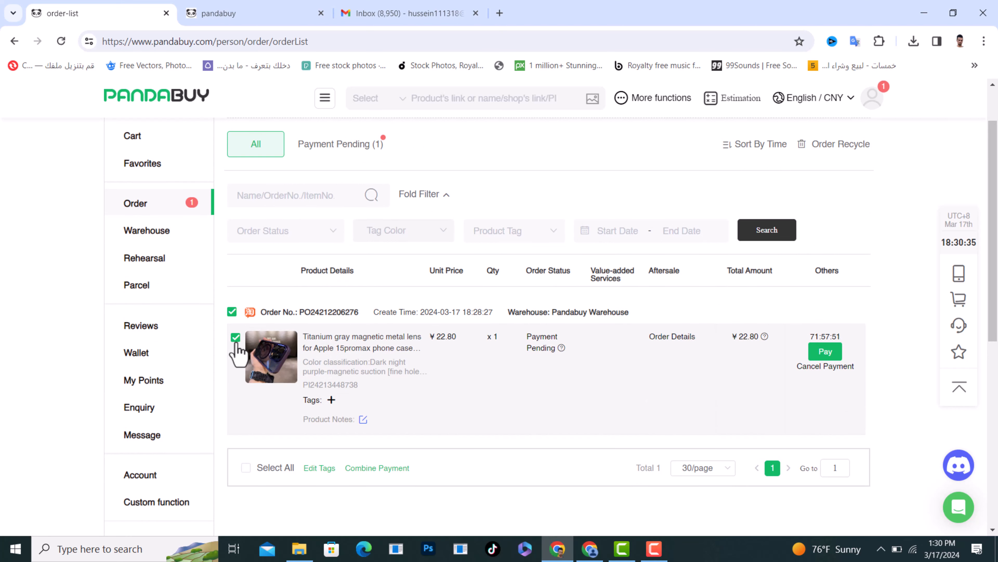
mouse_move(825, 382)
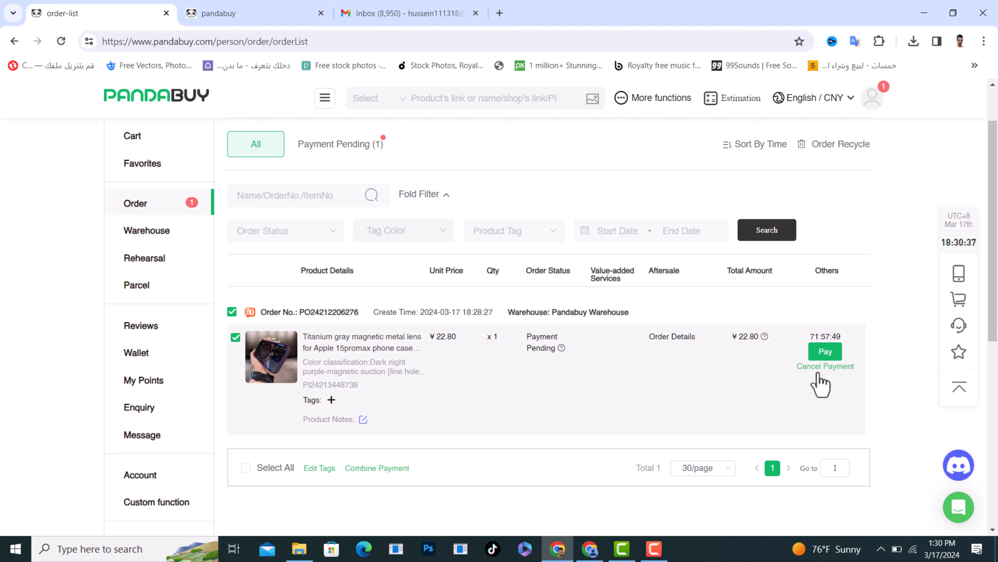
mouse_move(823, 379)
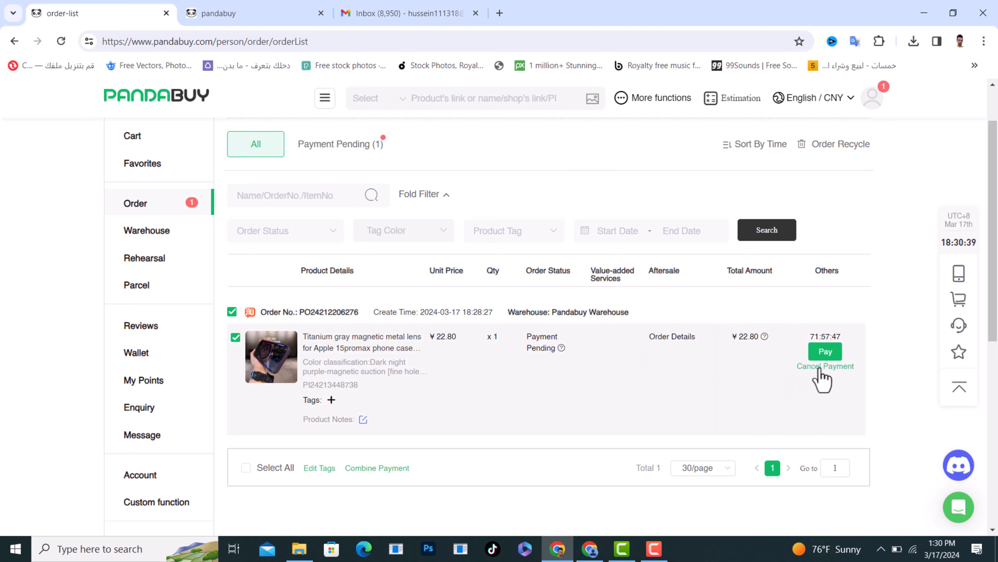
Step: Cancel payment for the phone-case order with reason 'I don't want to buy anymore' and confirm
left_click(825, 366)
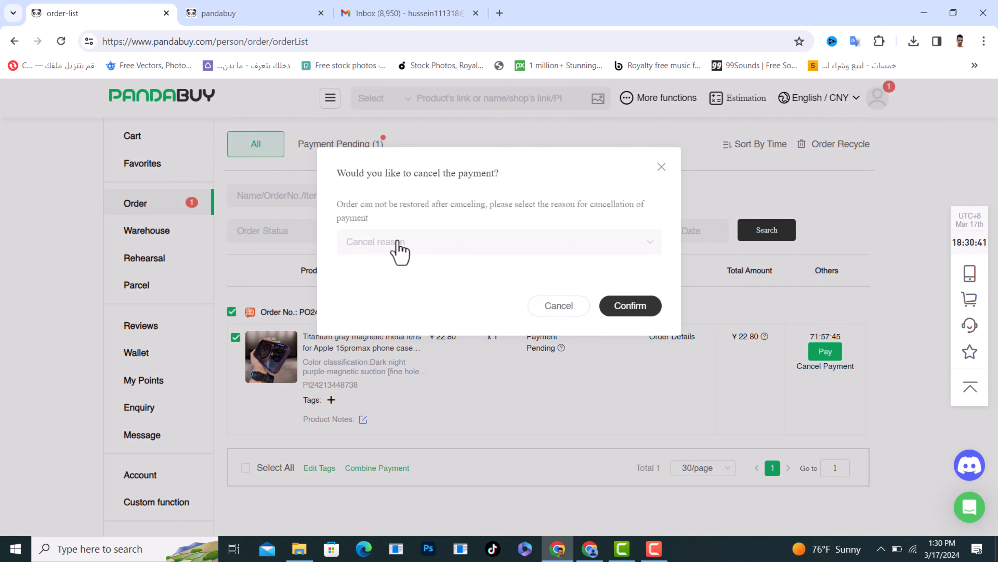
left_click(499, 242)
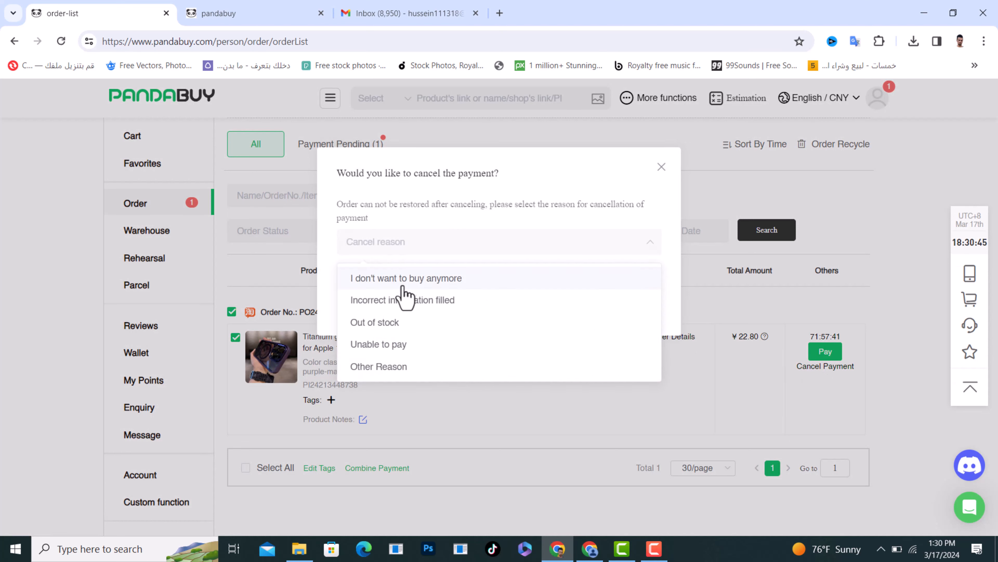
mouse_move(412, 289)
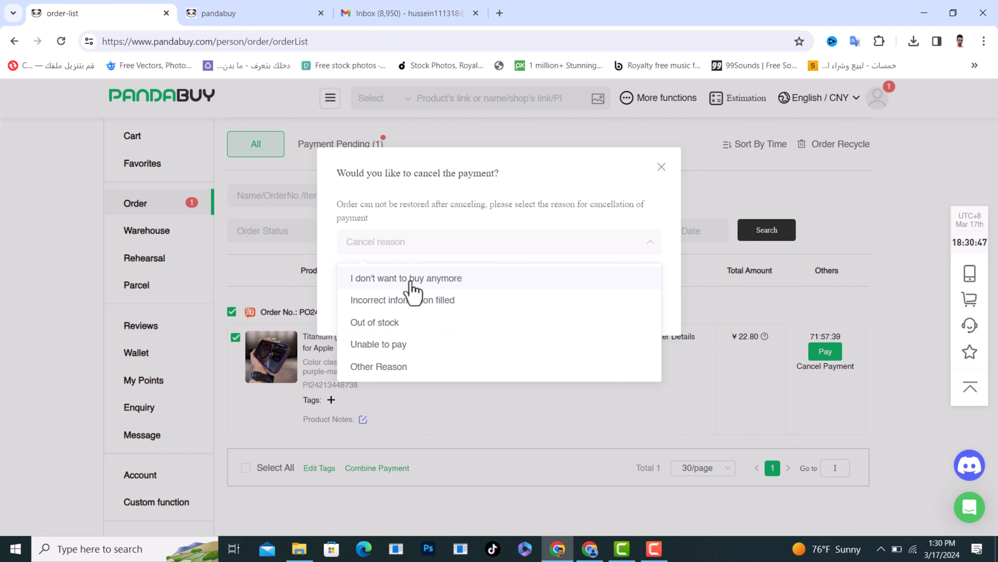
left_click(406, 277)
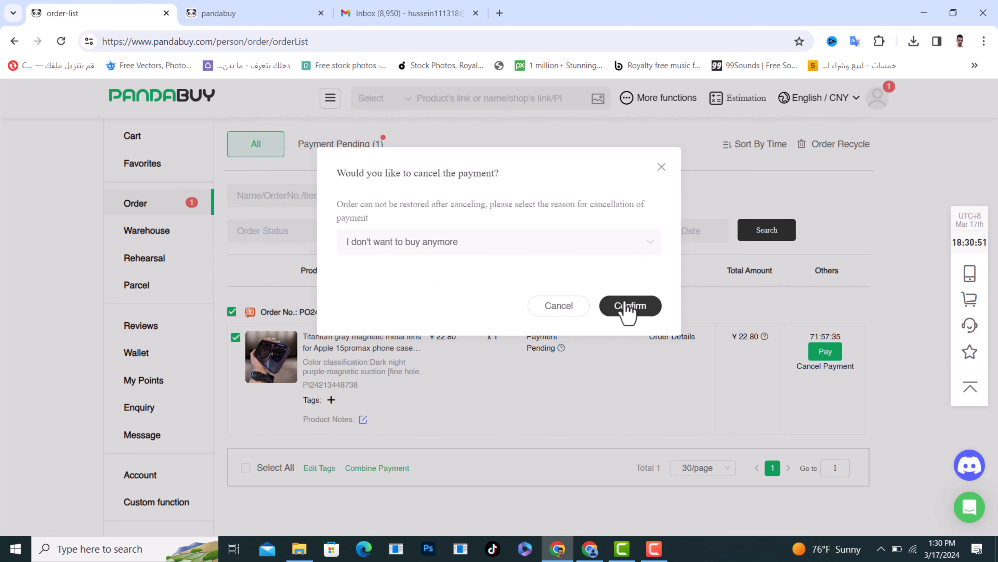
left_click(630, 305)
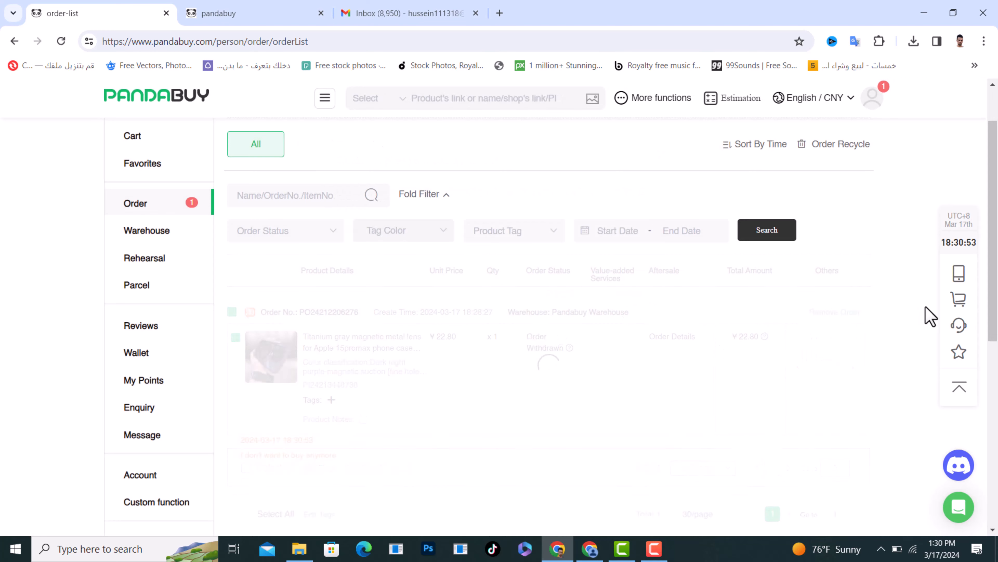
scroll("down", 3)
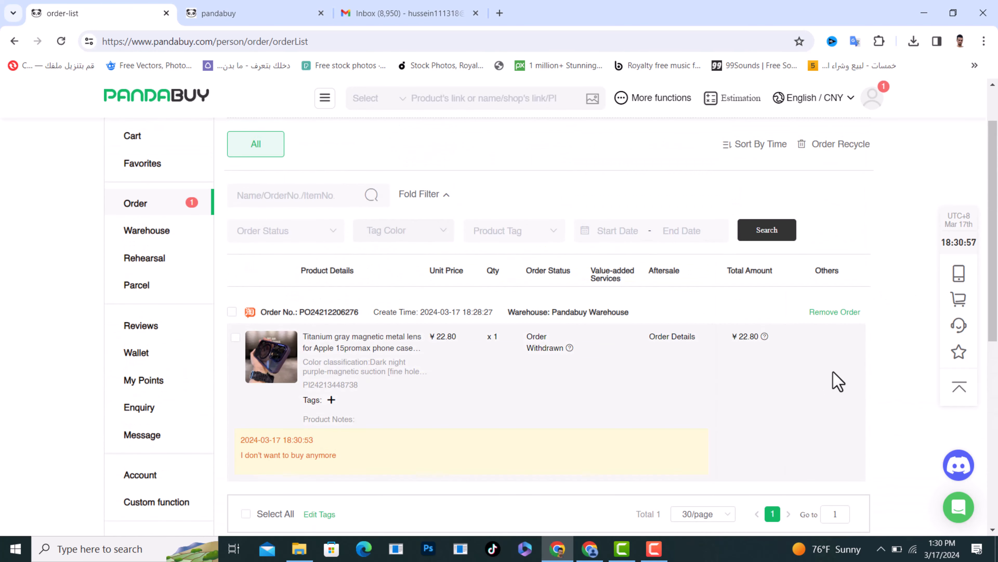
scroll("down", 3)
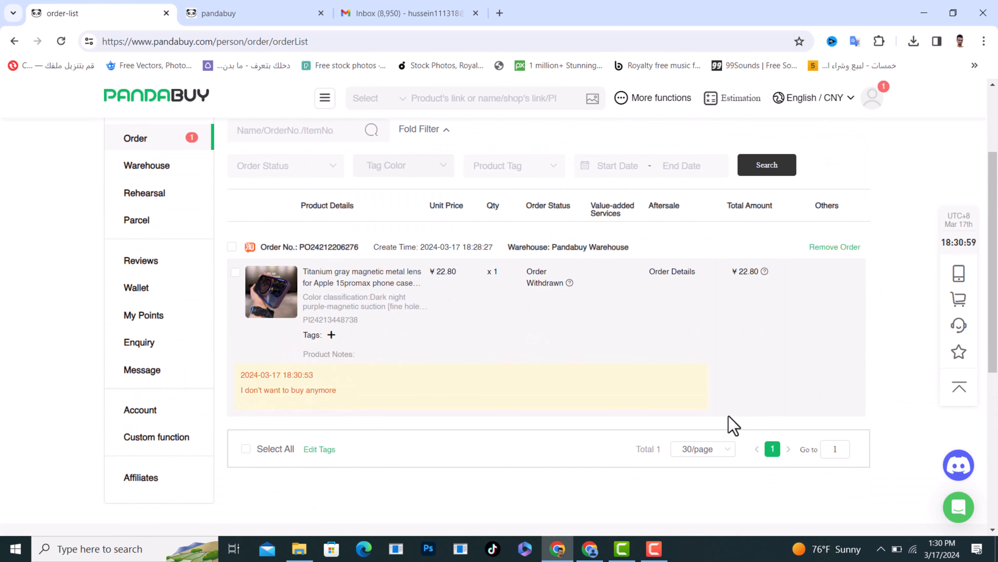
scroll("down", 3)
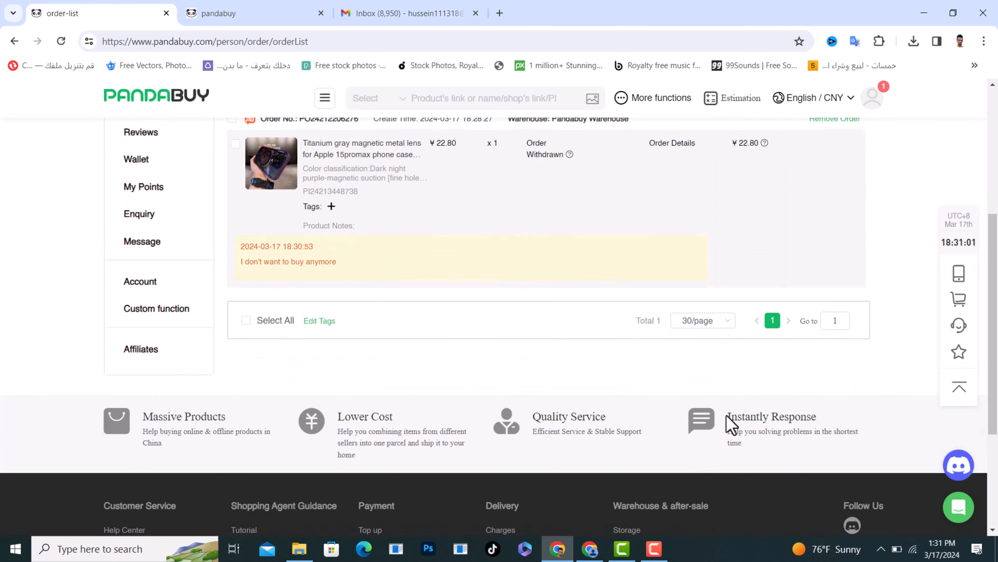